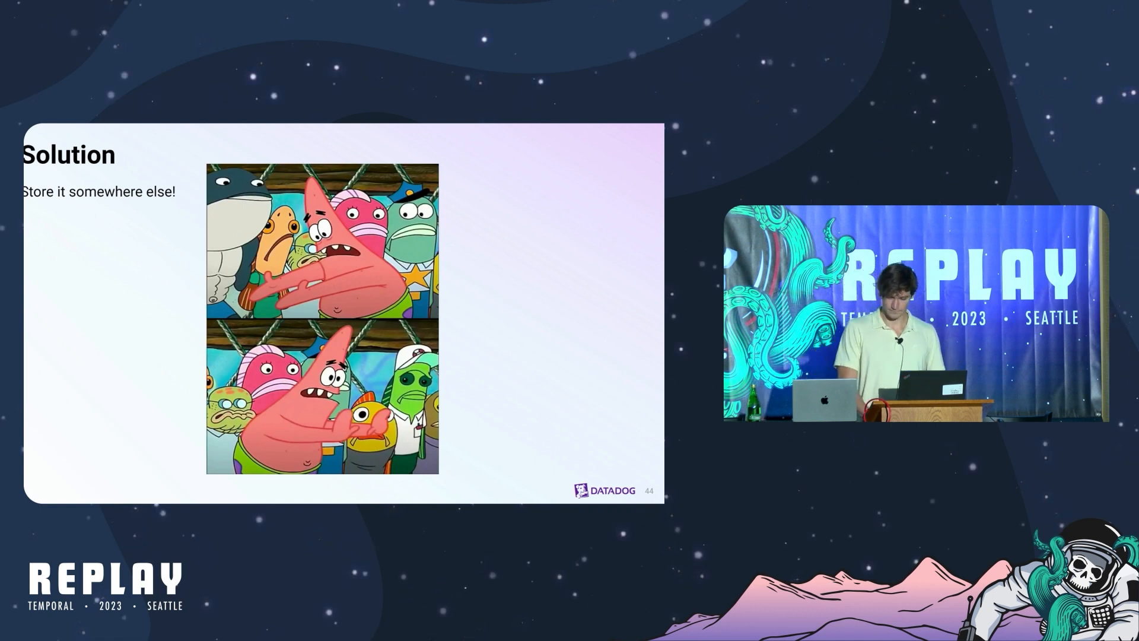
key(right)
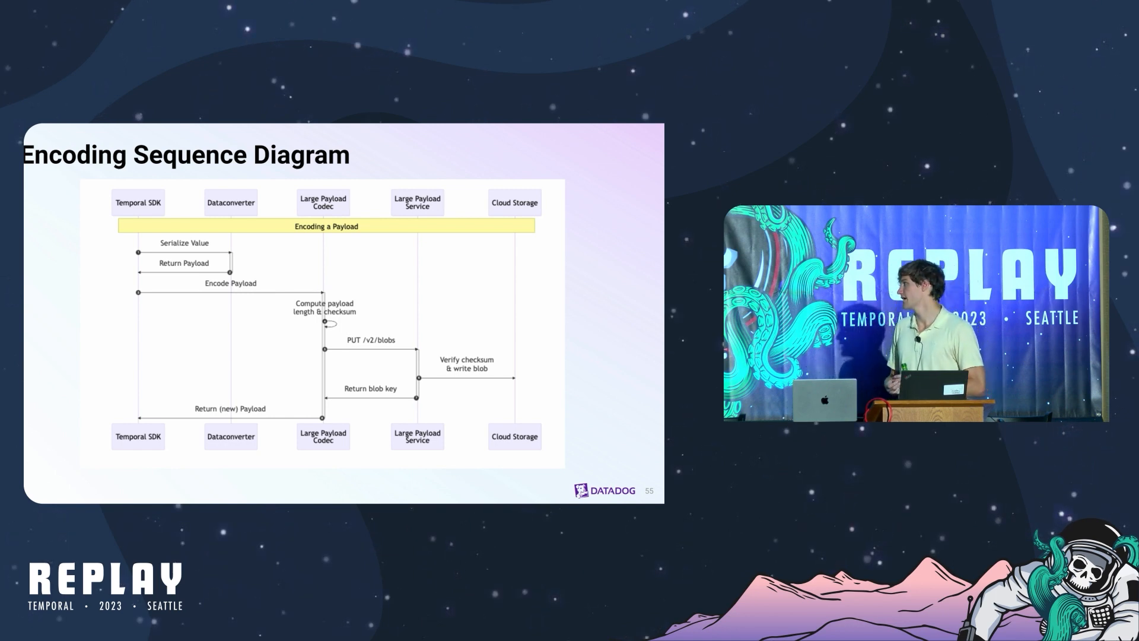
key(right)
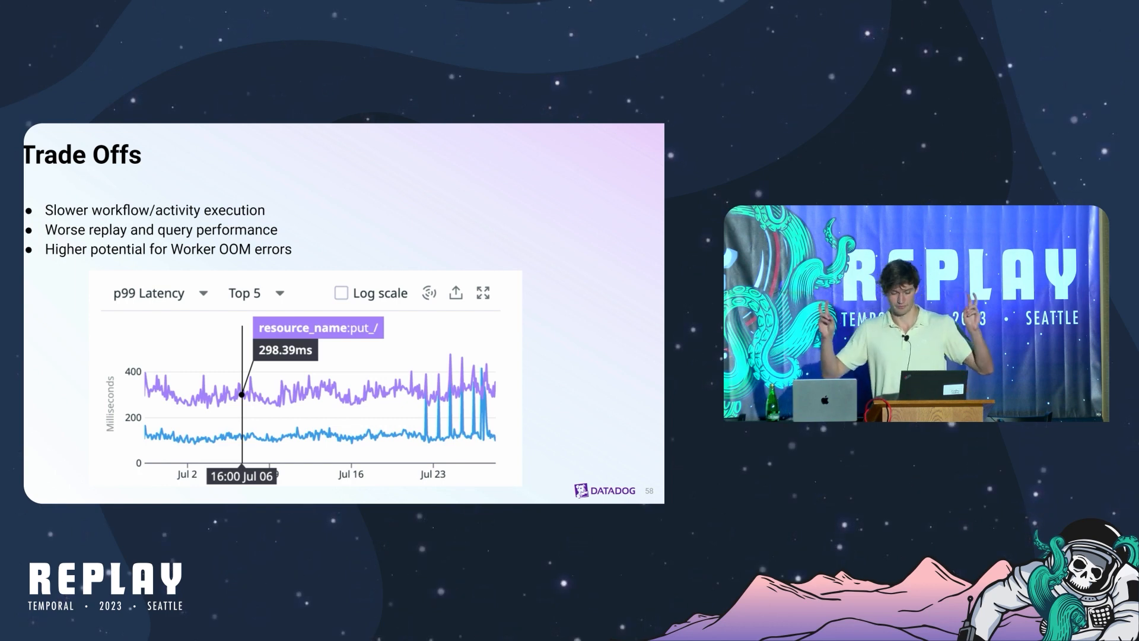
key(Right)
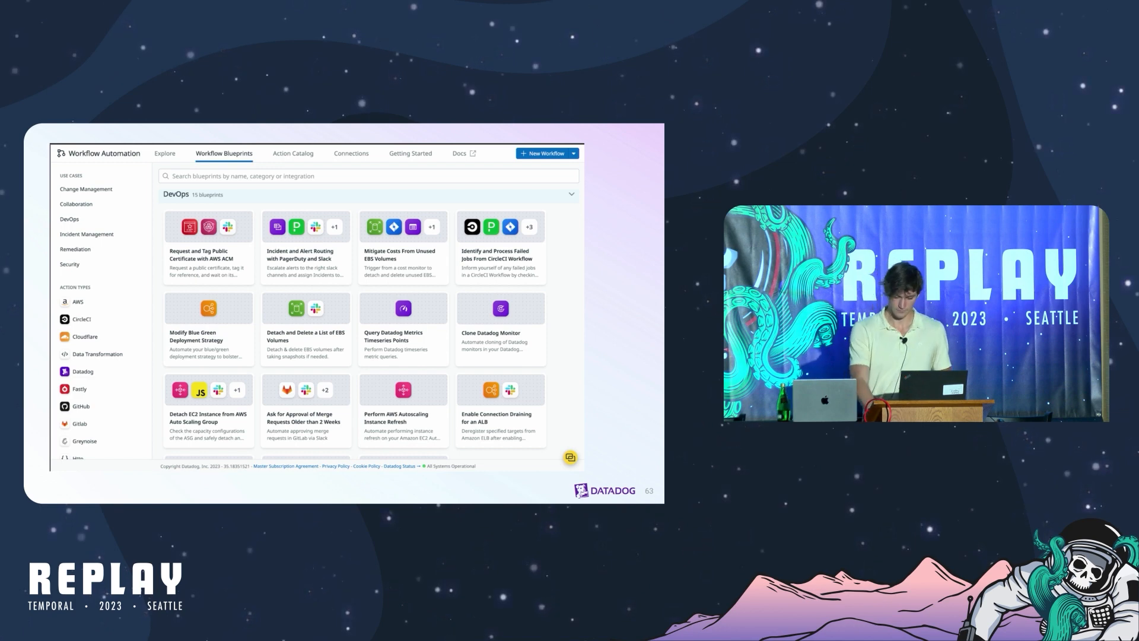
key(right)
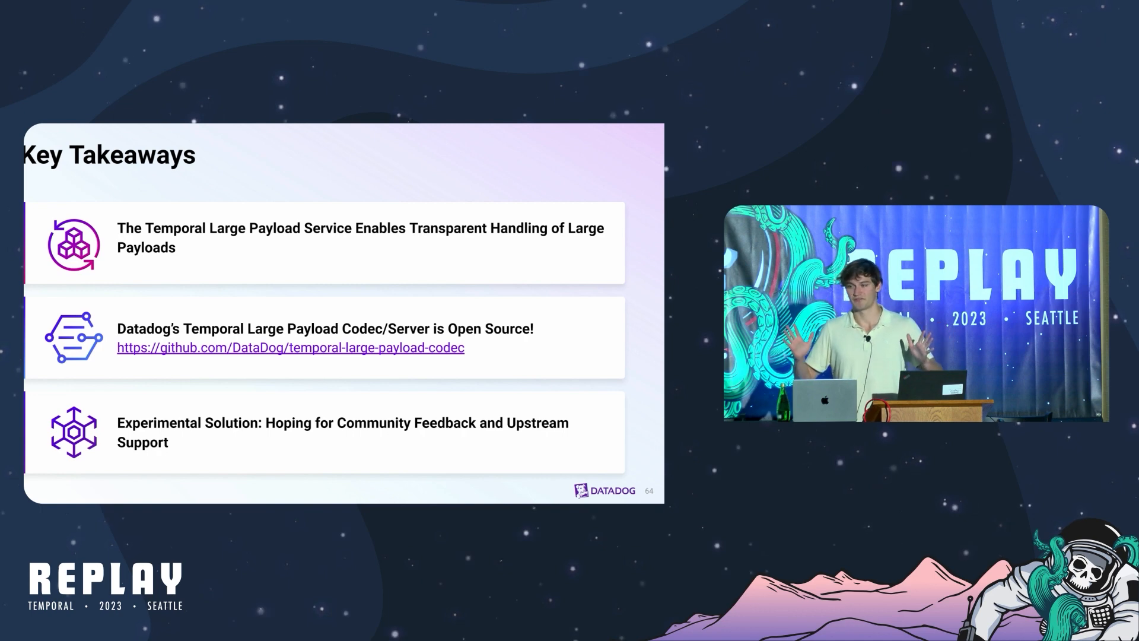